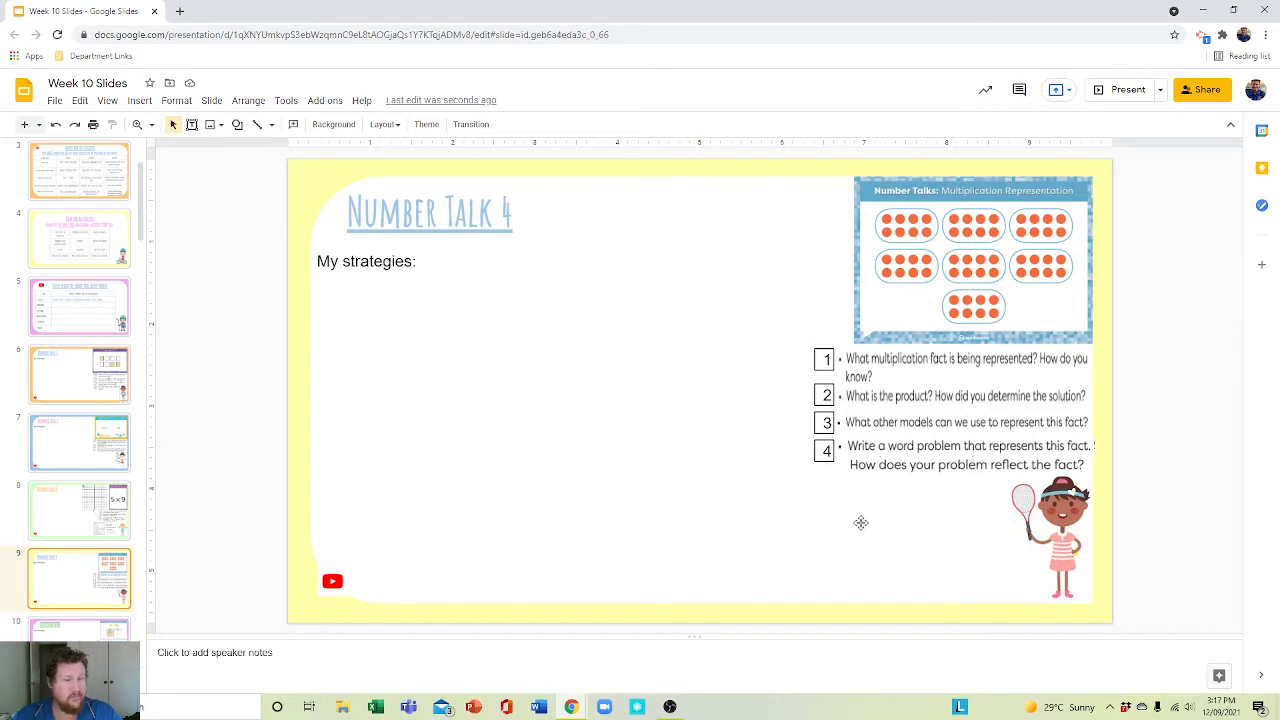
mouse_move(872, 368)
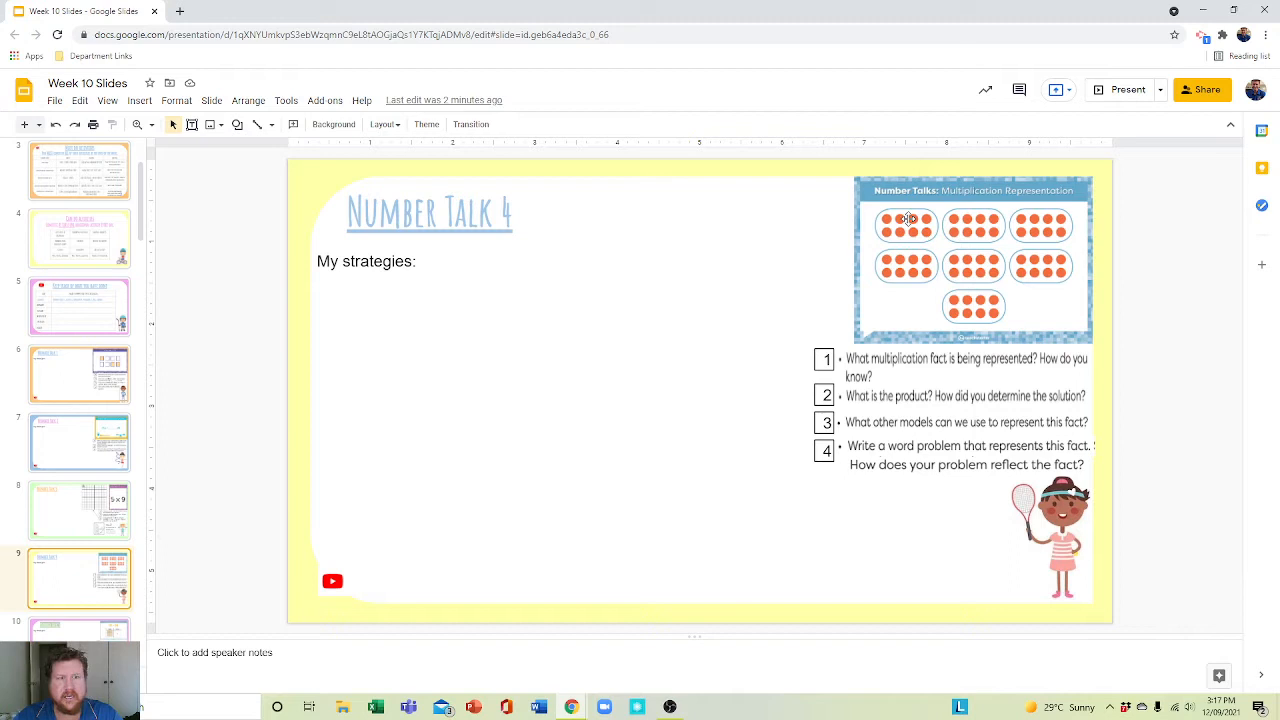
mouse_move(864, 248)
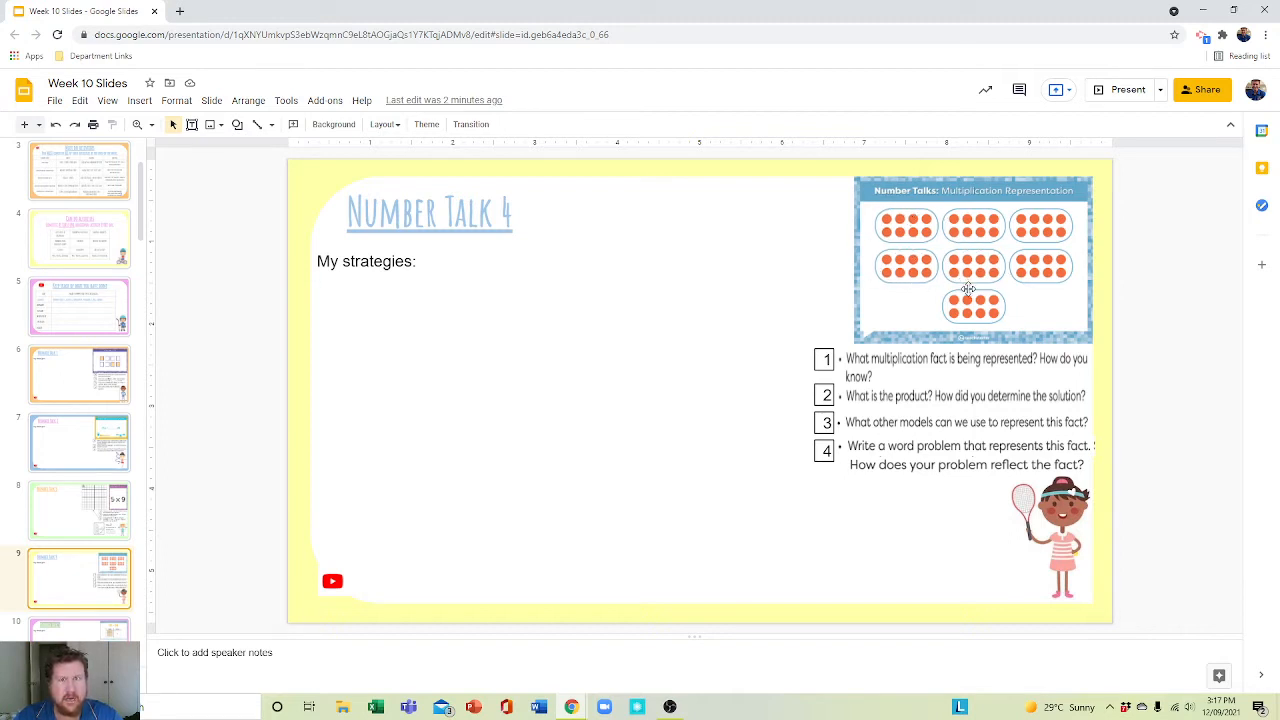
mouse_move(944, 392)
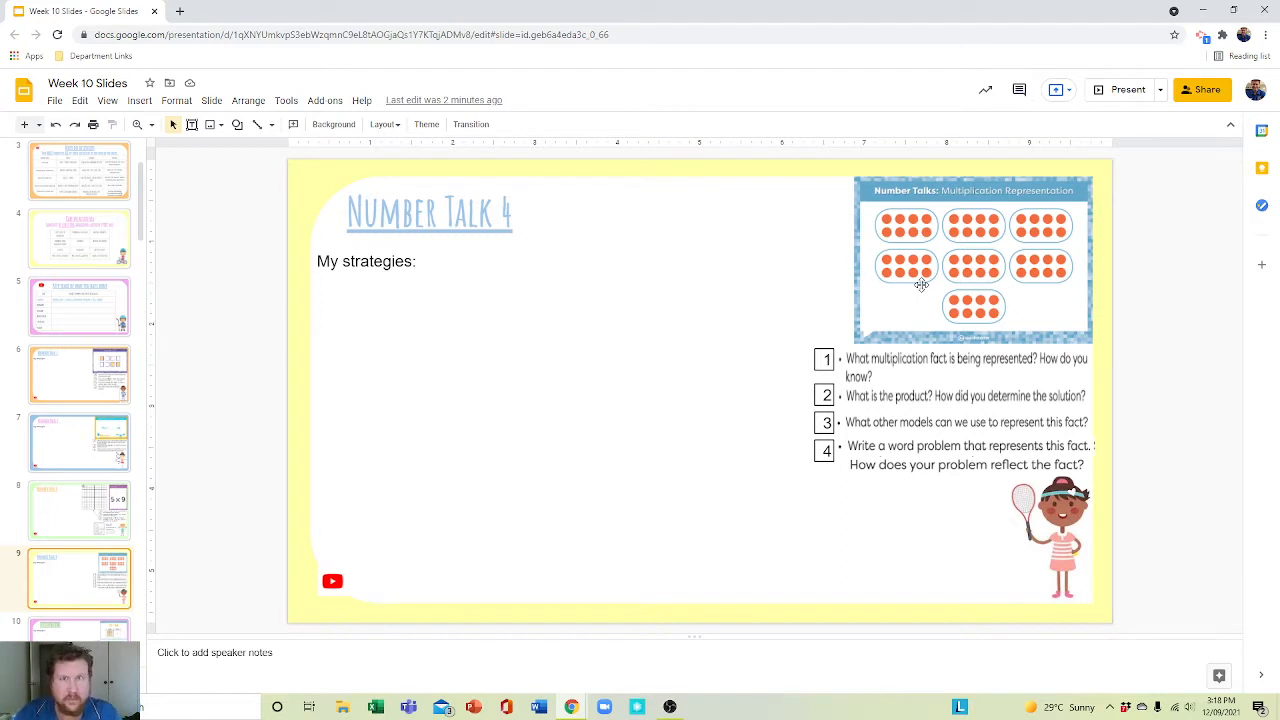
mouse_move(946, 232)
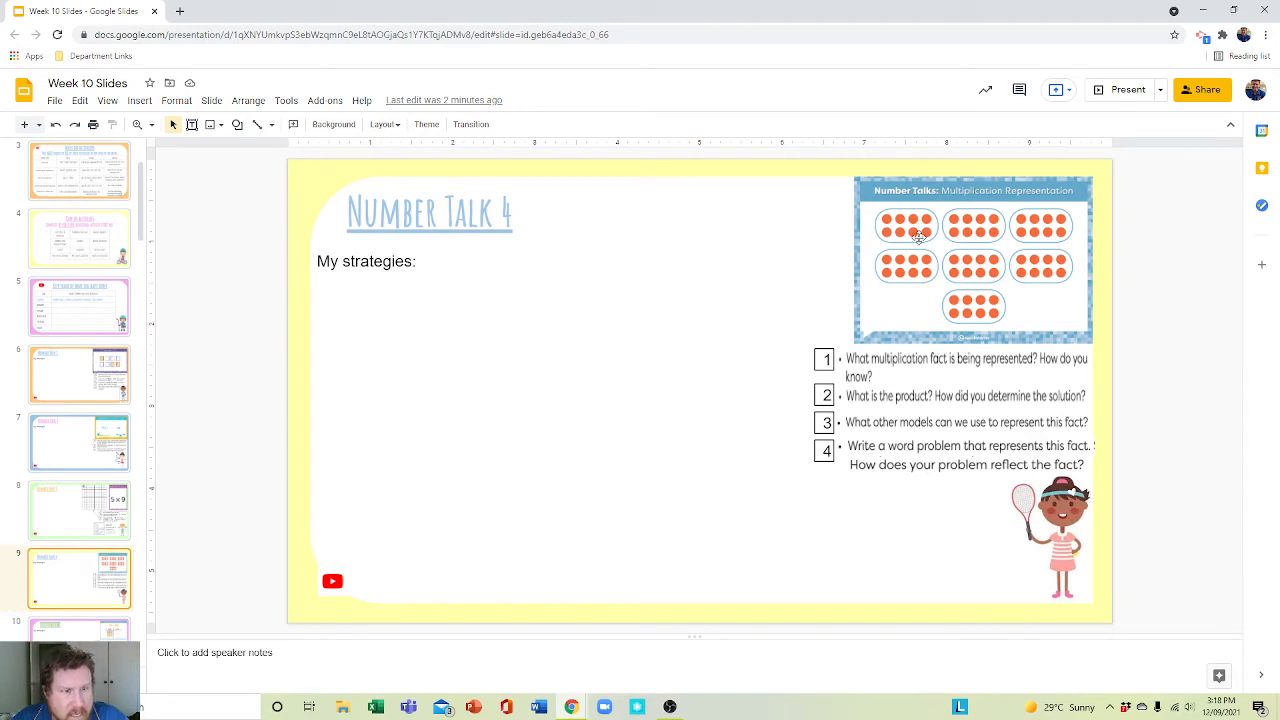
mouse_move(880, 238)
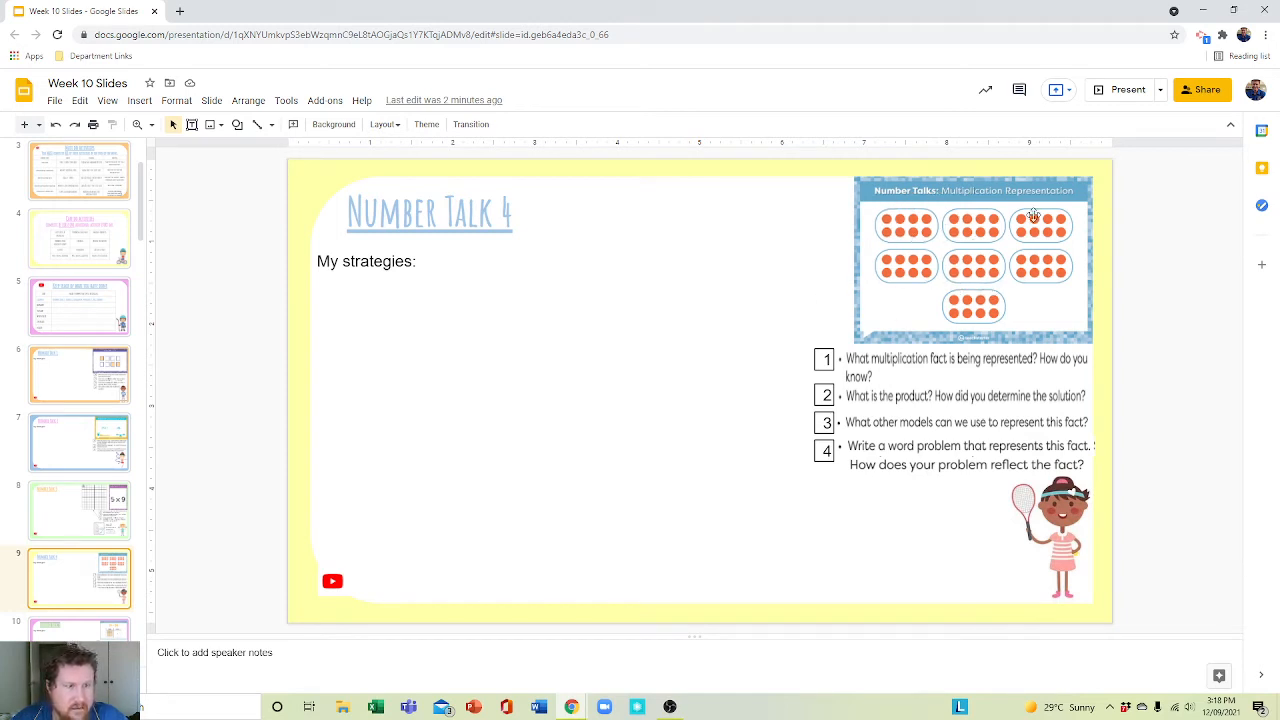
mouse_move(930, 408)
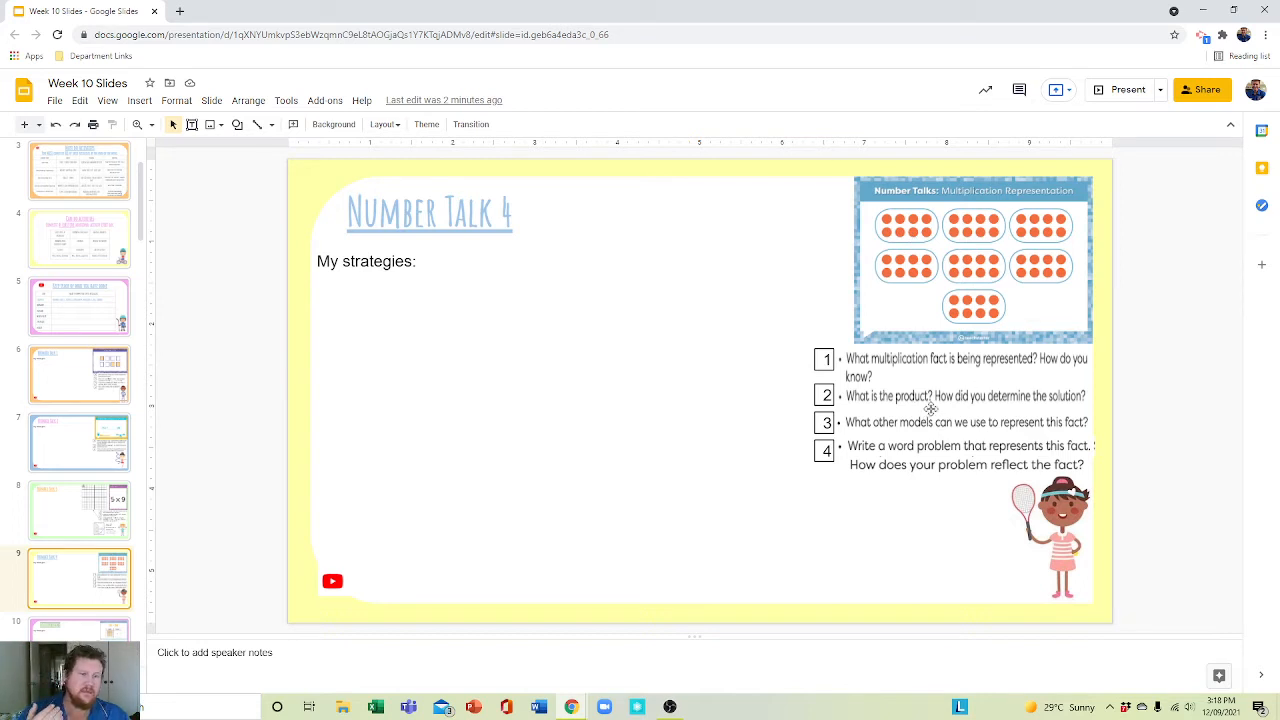
mouse_move(964, 360)
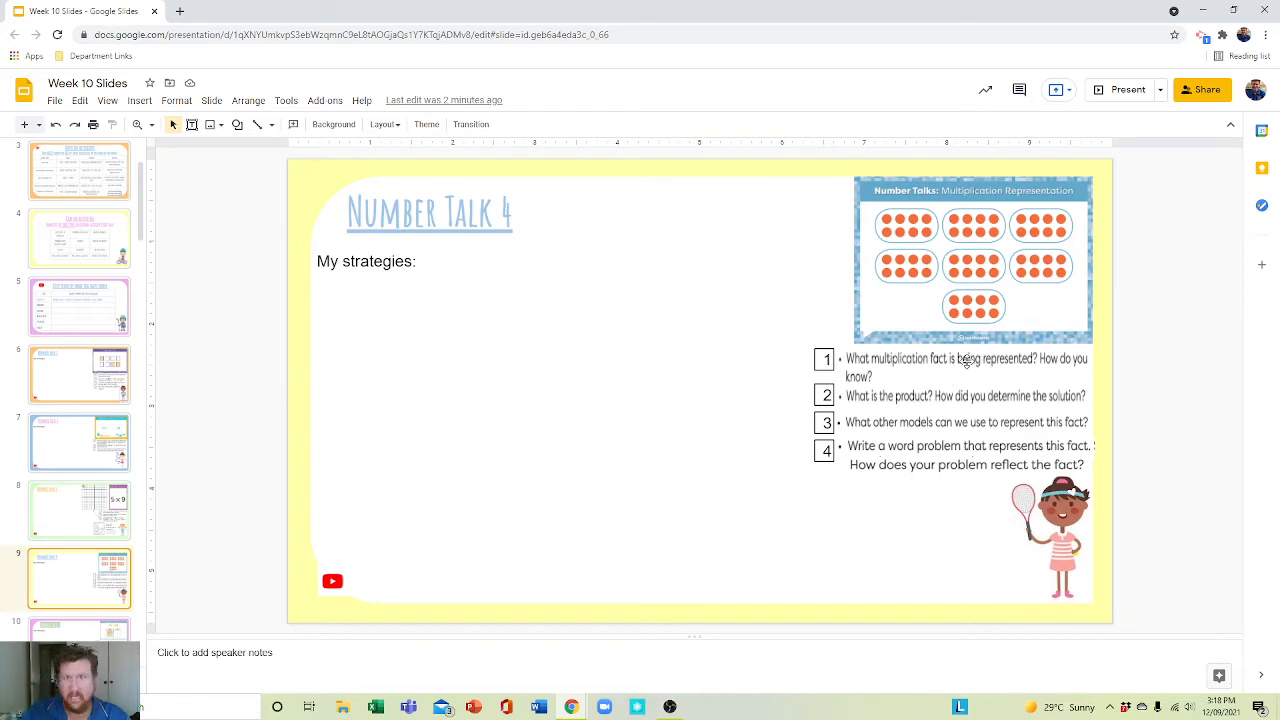
mouse_move(964, 264)
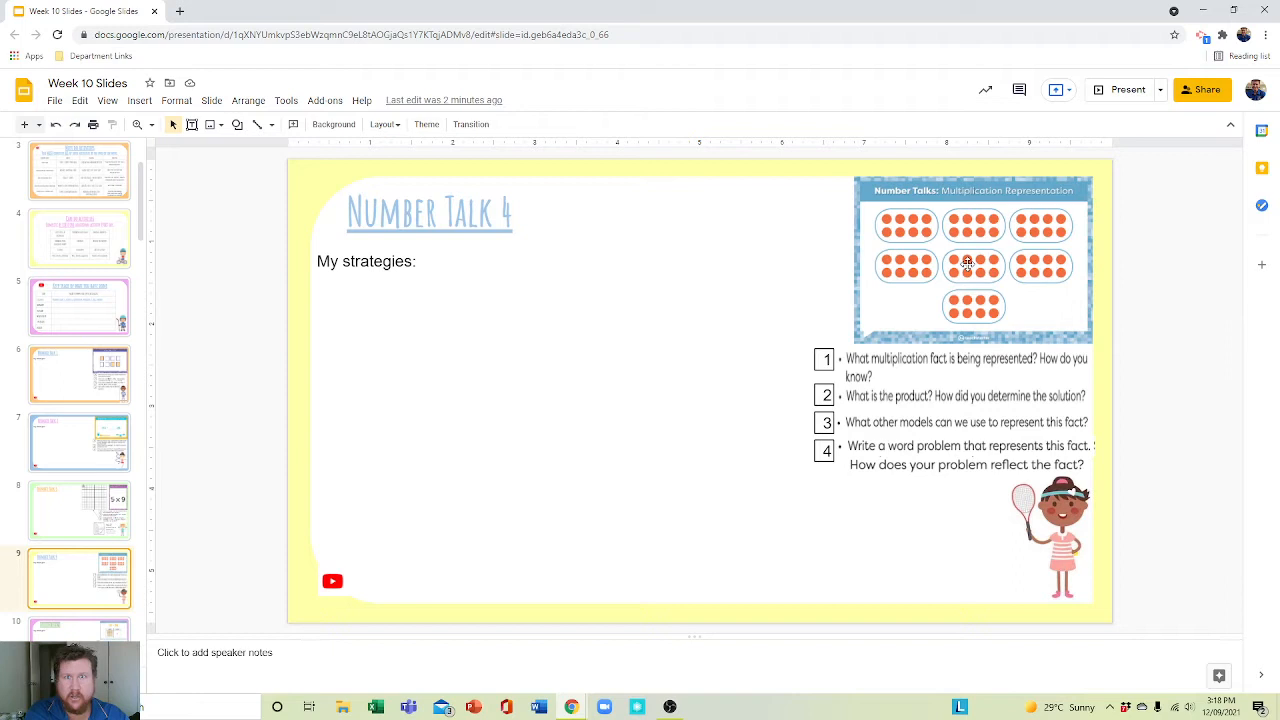
mouse_move(956, 364)
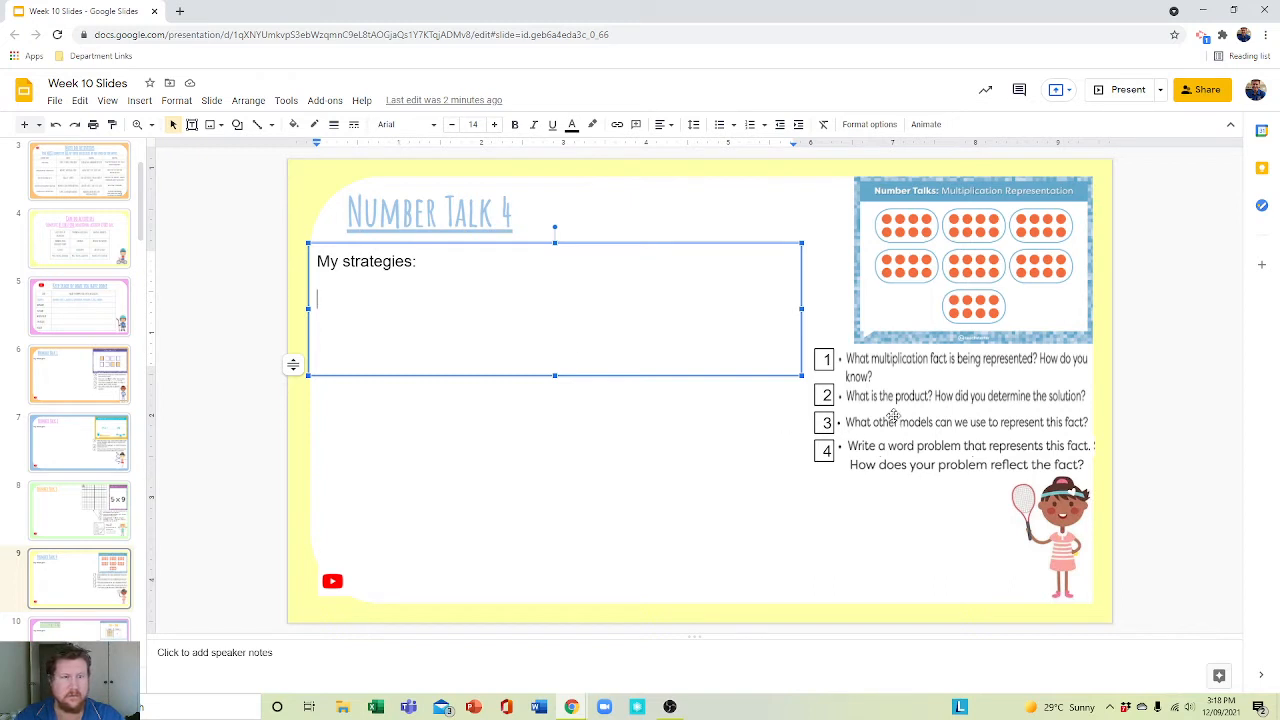
mouse_move(920, 406)
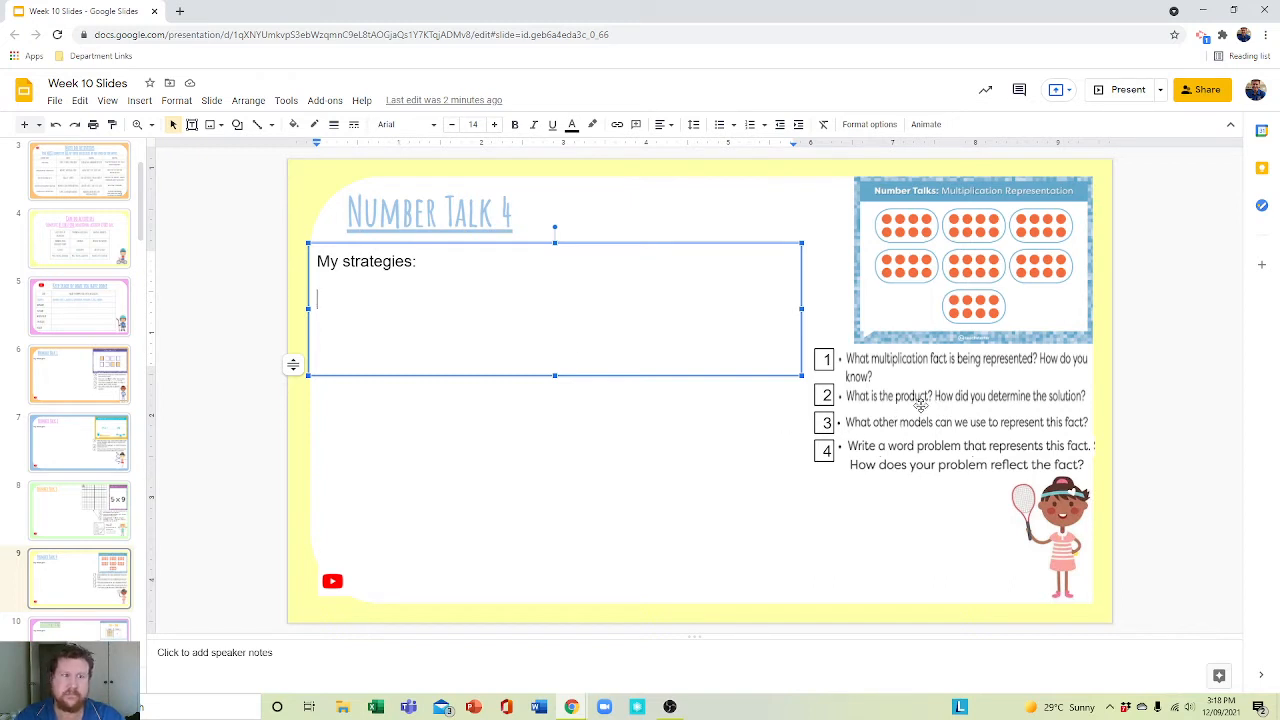
mouse_move(918, 400)
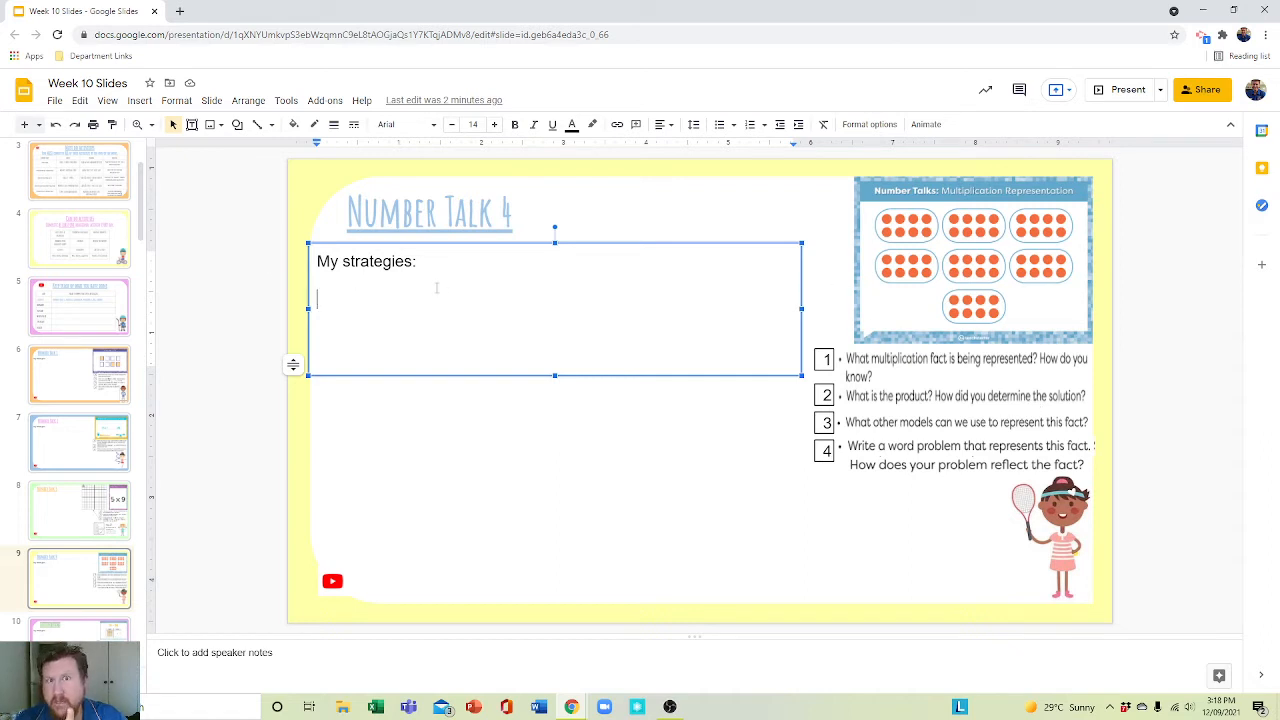
mouse_move(912, 400)
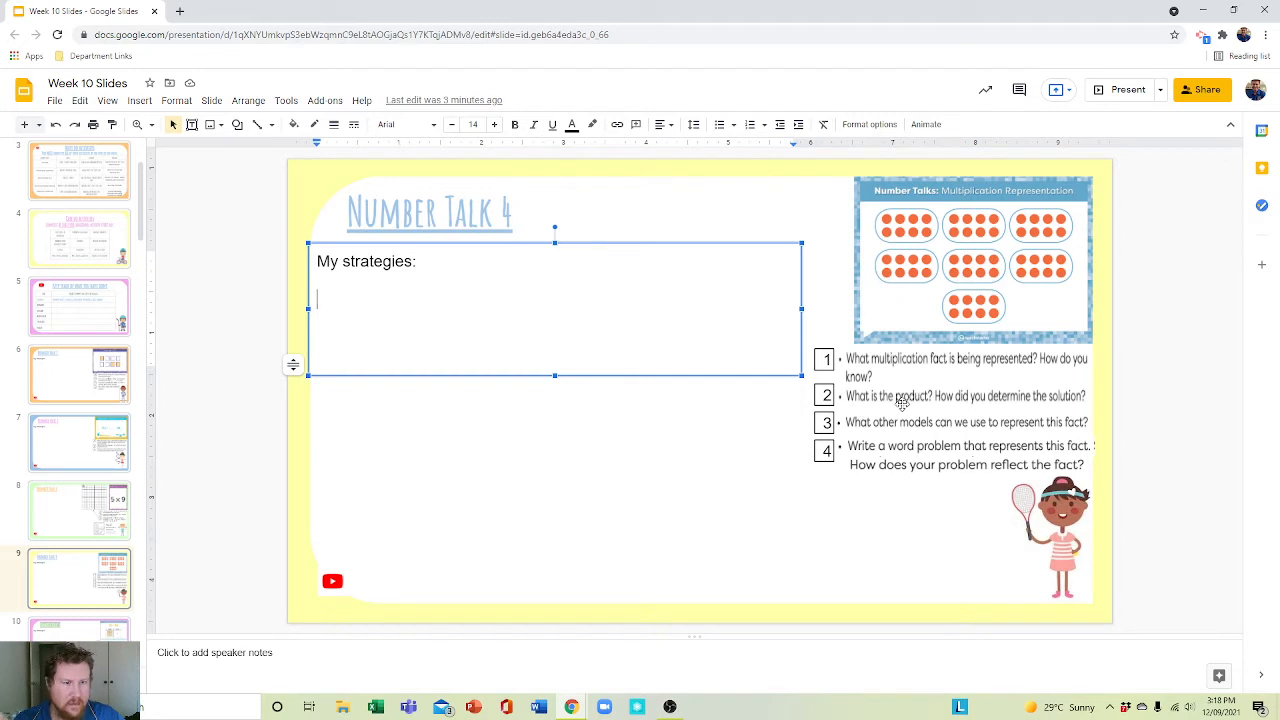
mouse_move(956, 418)
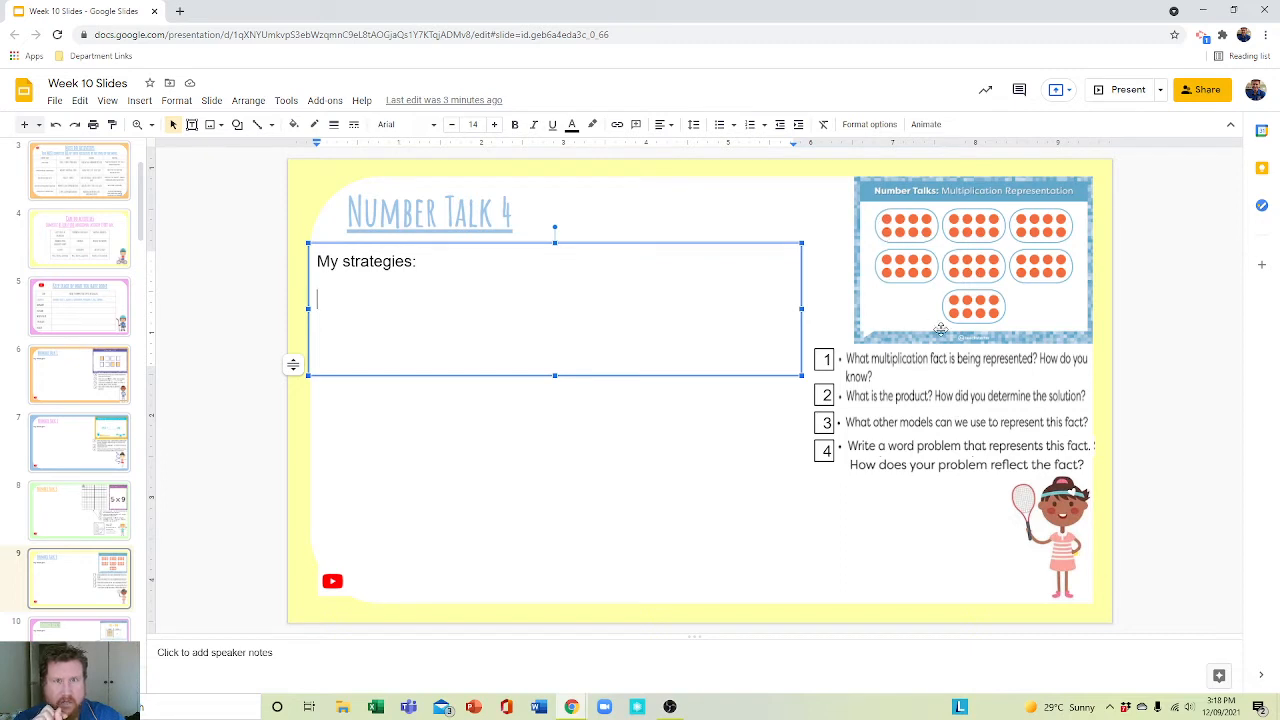
mouse_move(898, 232)
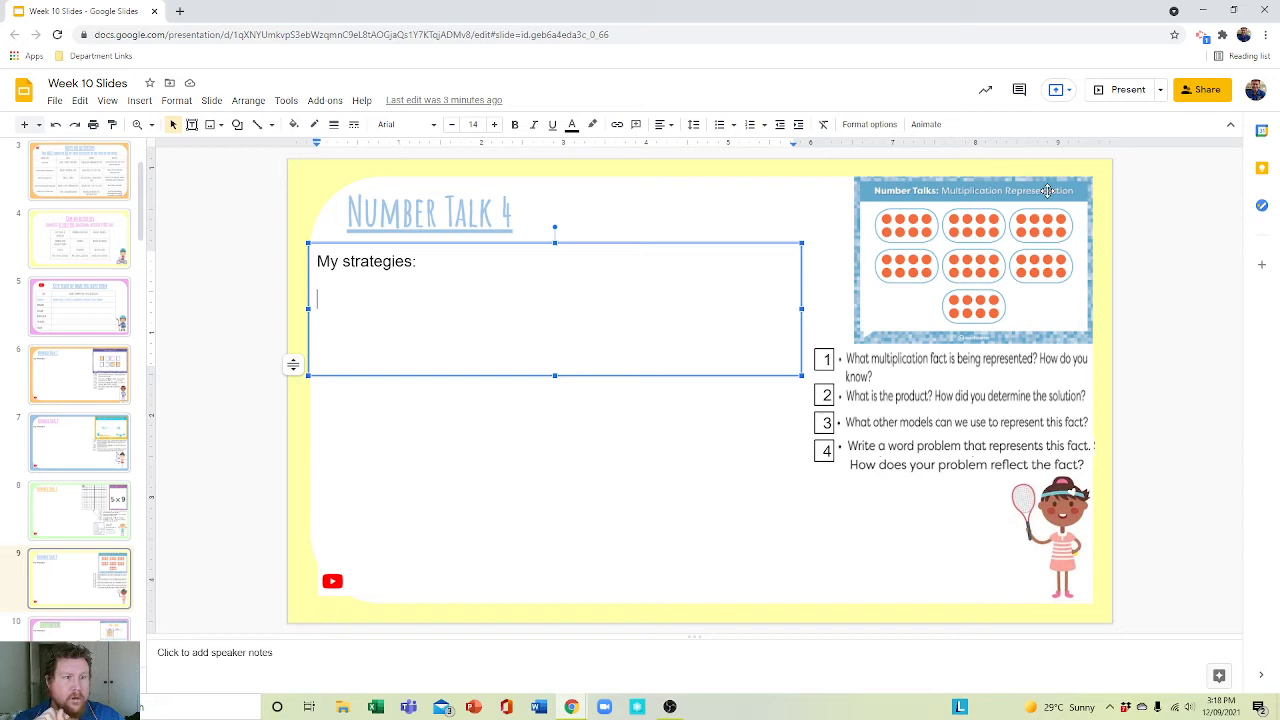
mouse_move(924, 348)
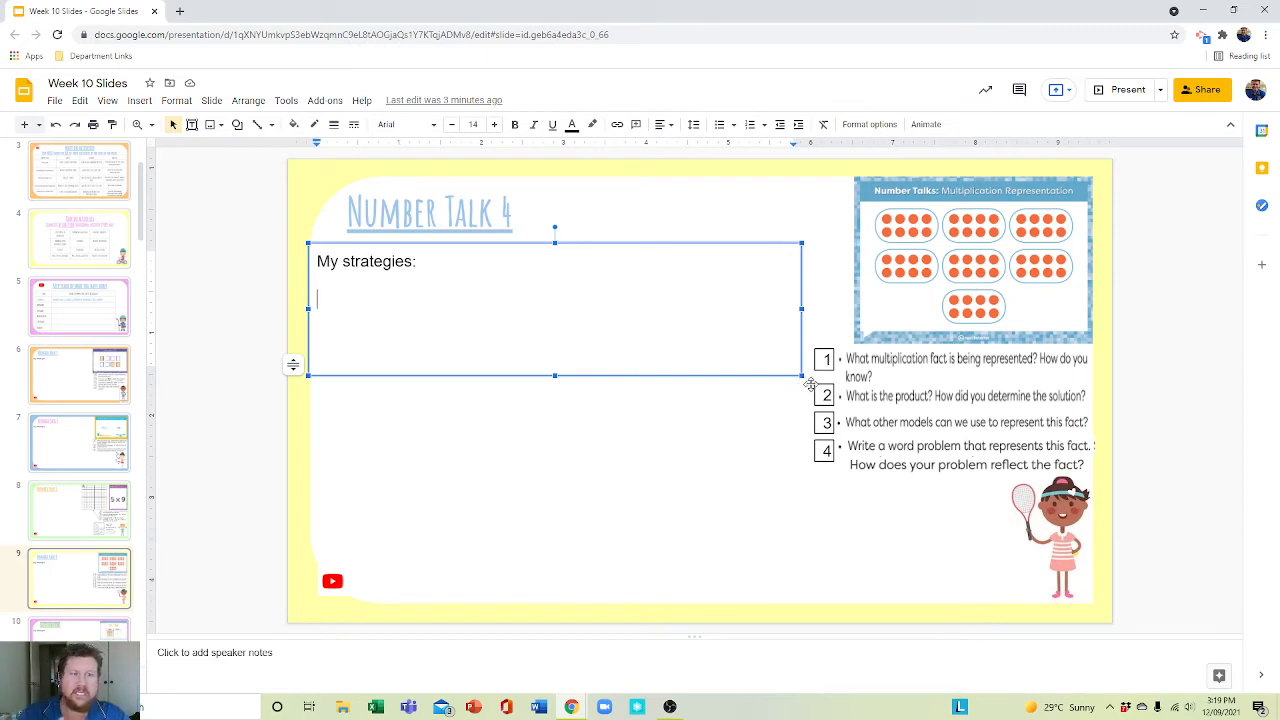
mouse_move(924, 444)
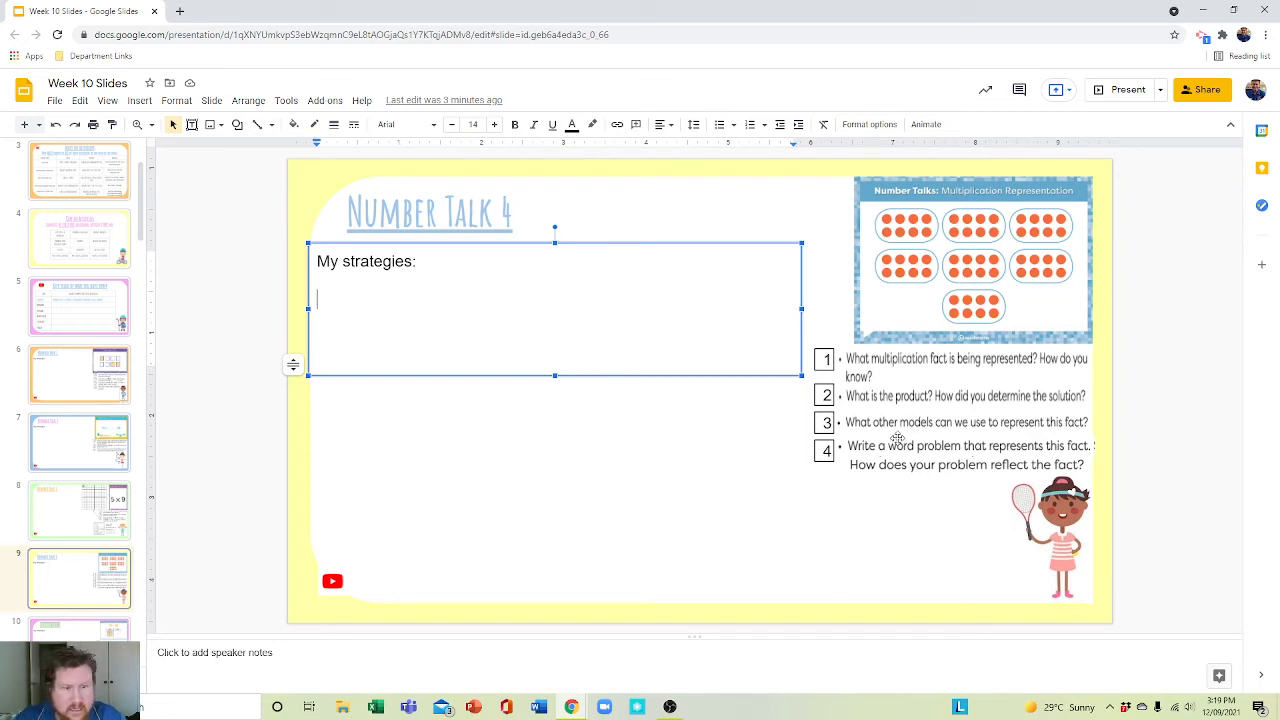
mouse_move(896, 392)
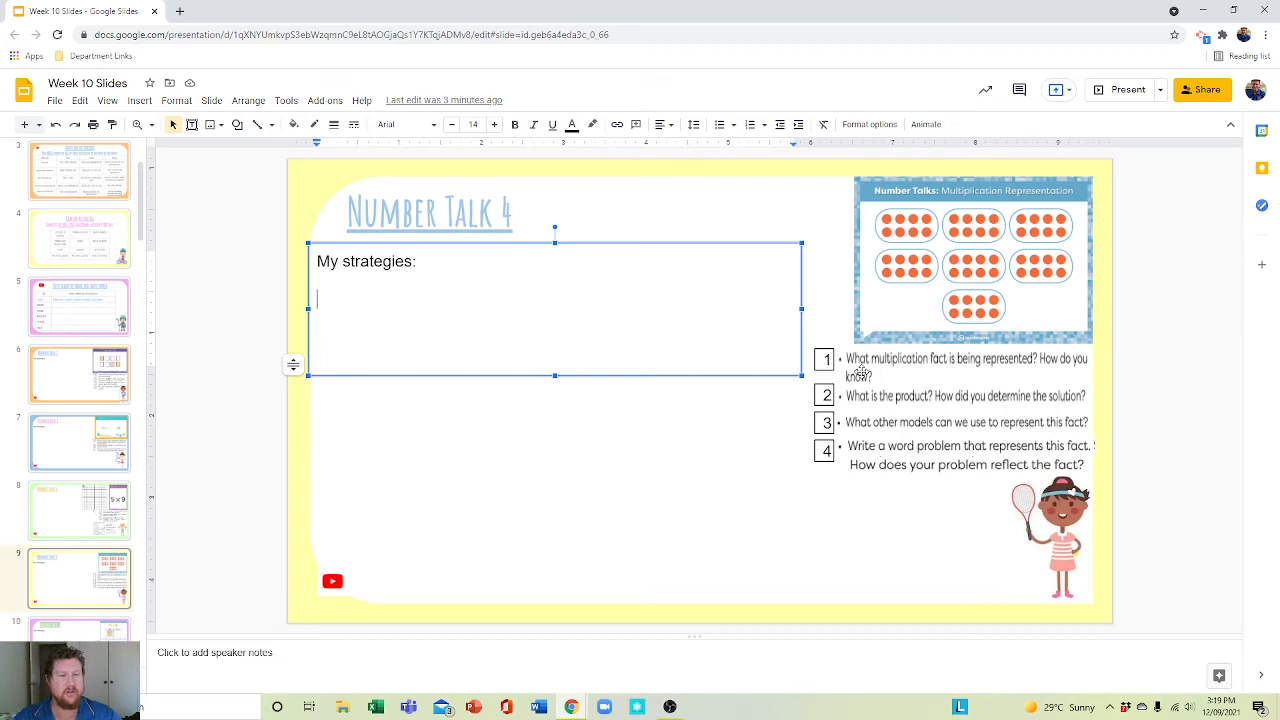
mouse_move(1072, 362)
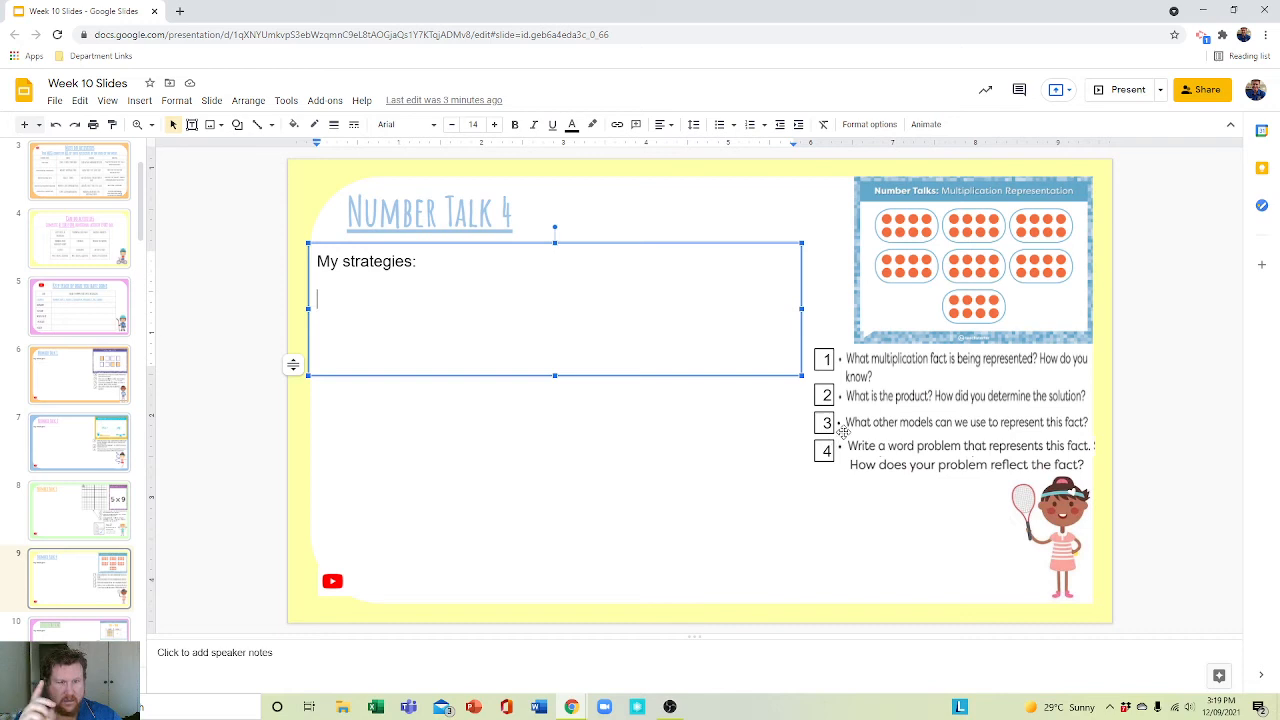
mouse_move(936, 424)
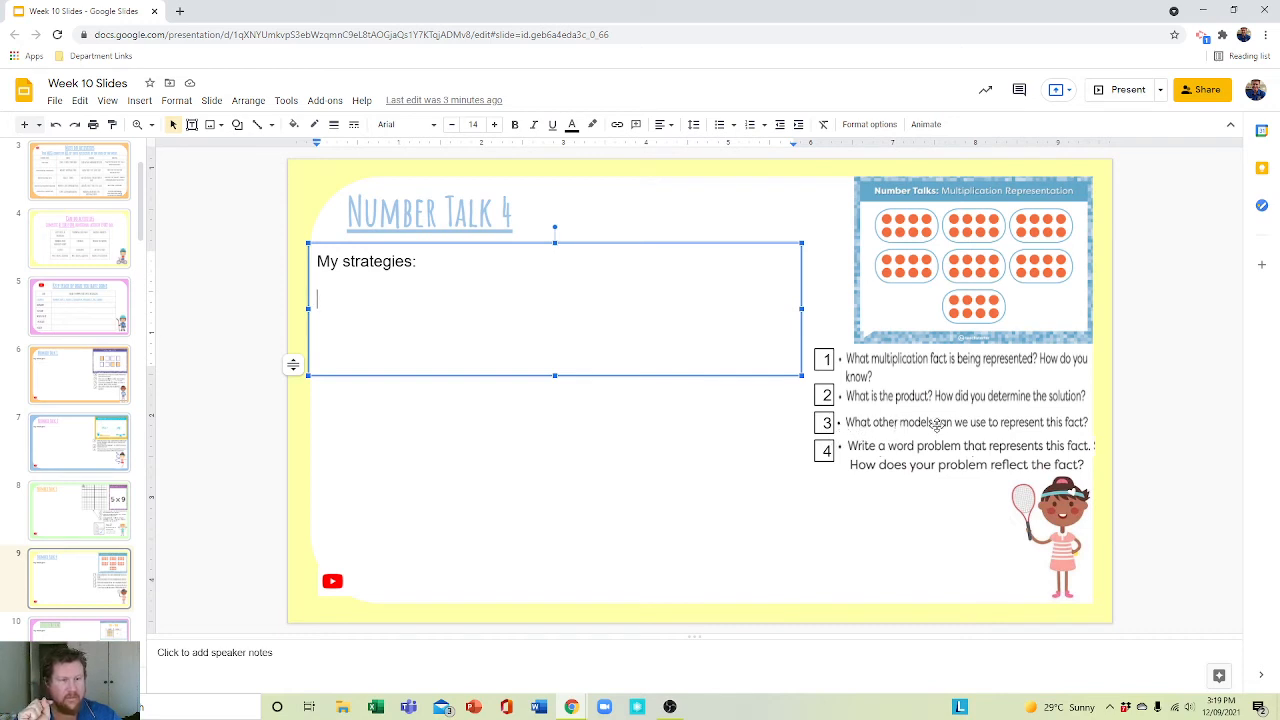
mouse_move(1066, 422)
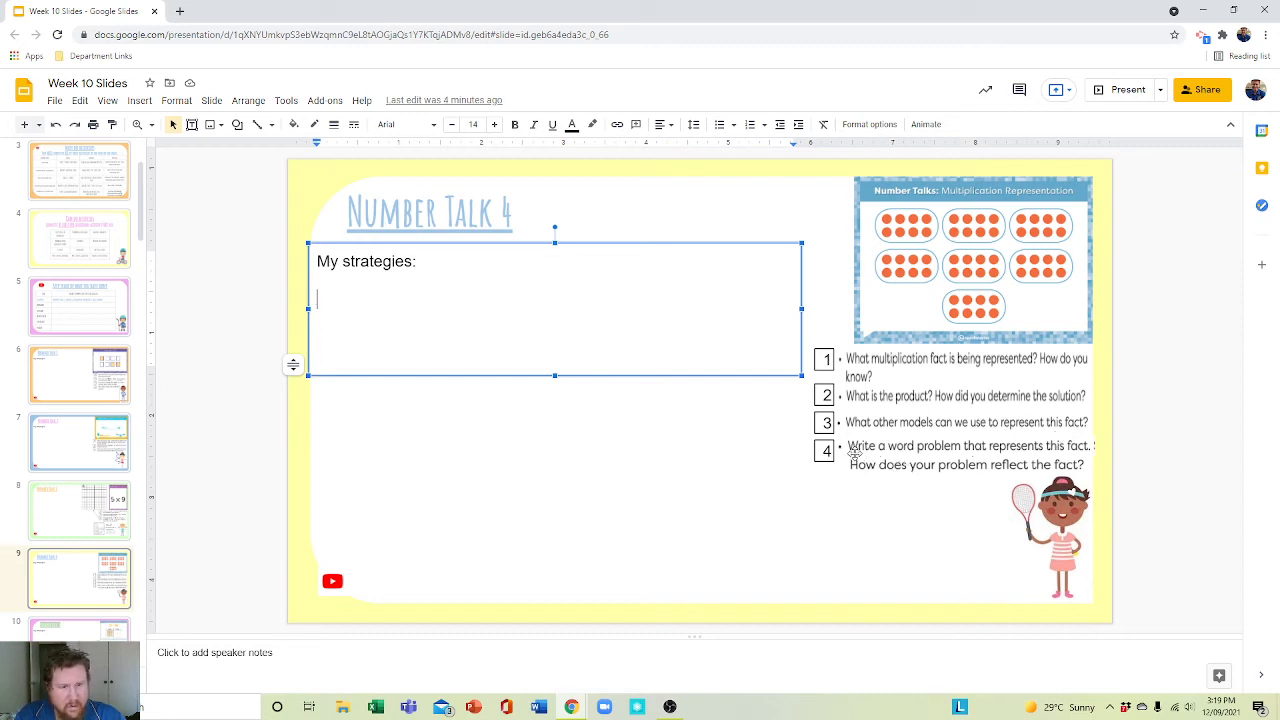
mouse_move(1084, 436)
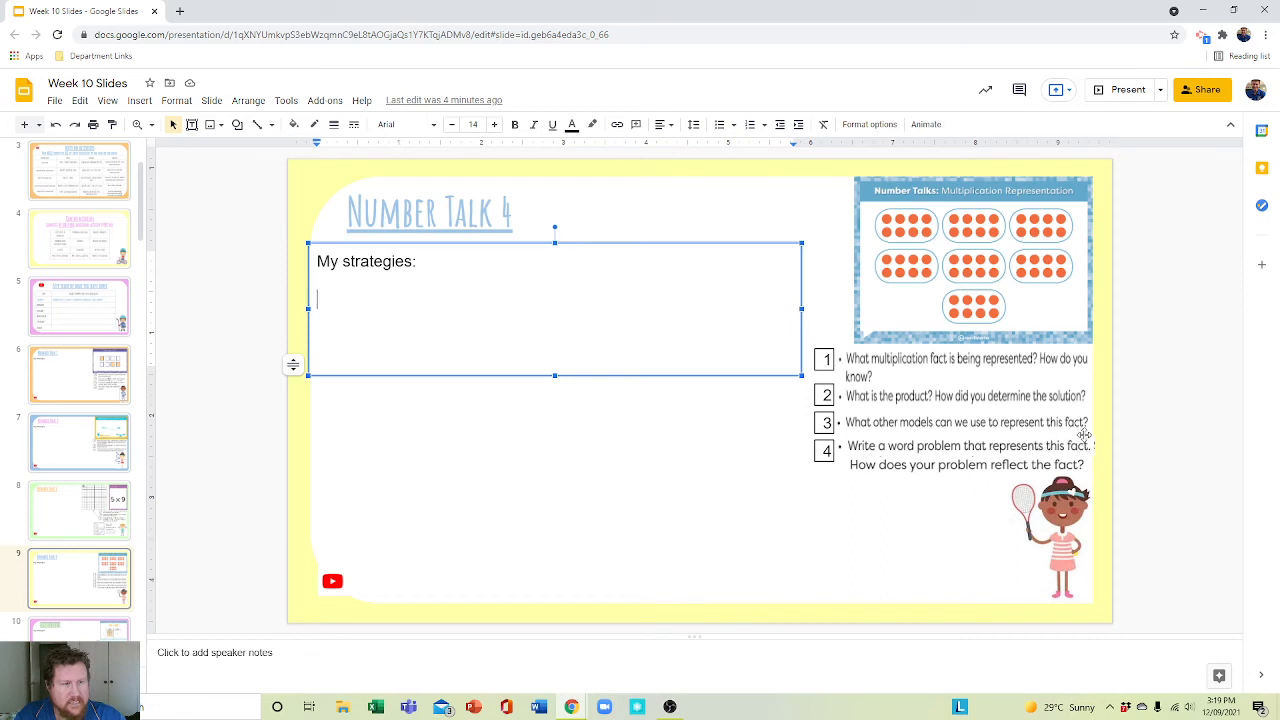
mouse_move(878, 490)
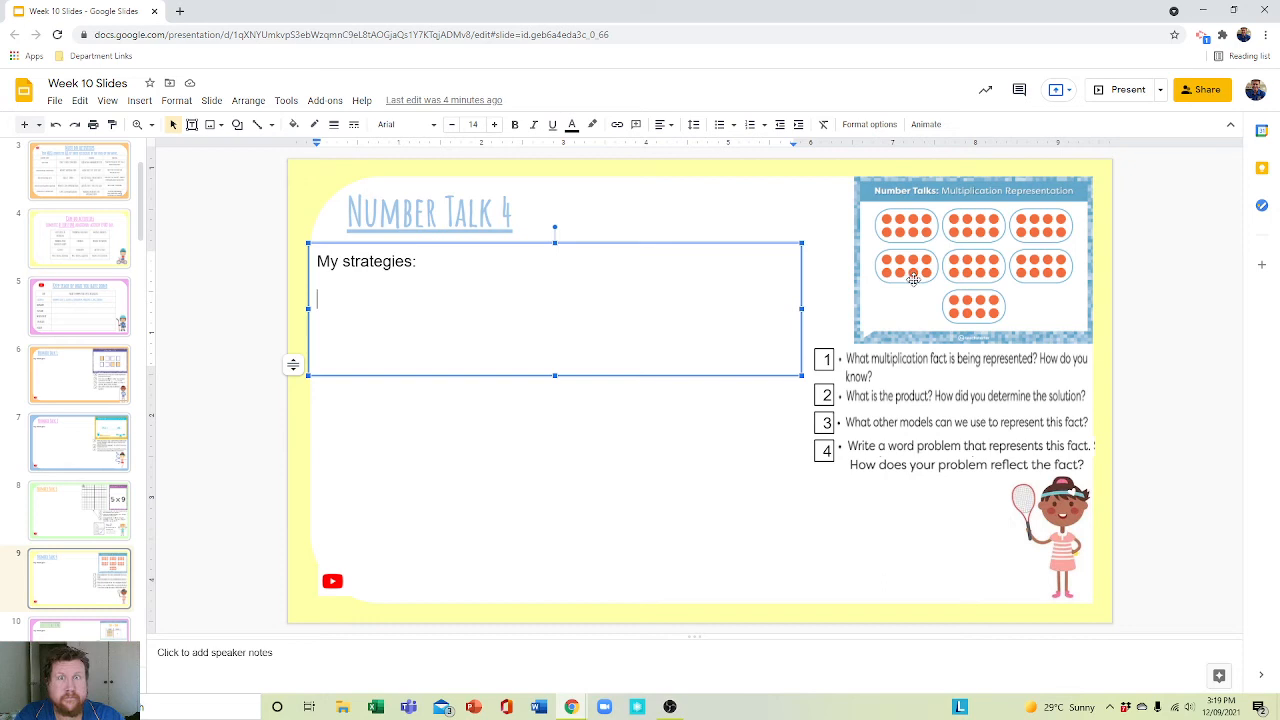
mouse_move(892, 336)
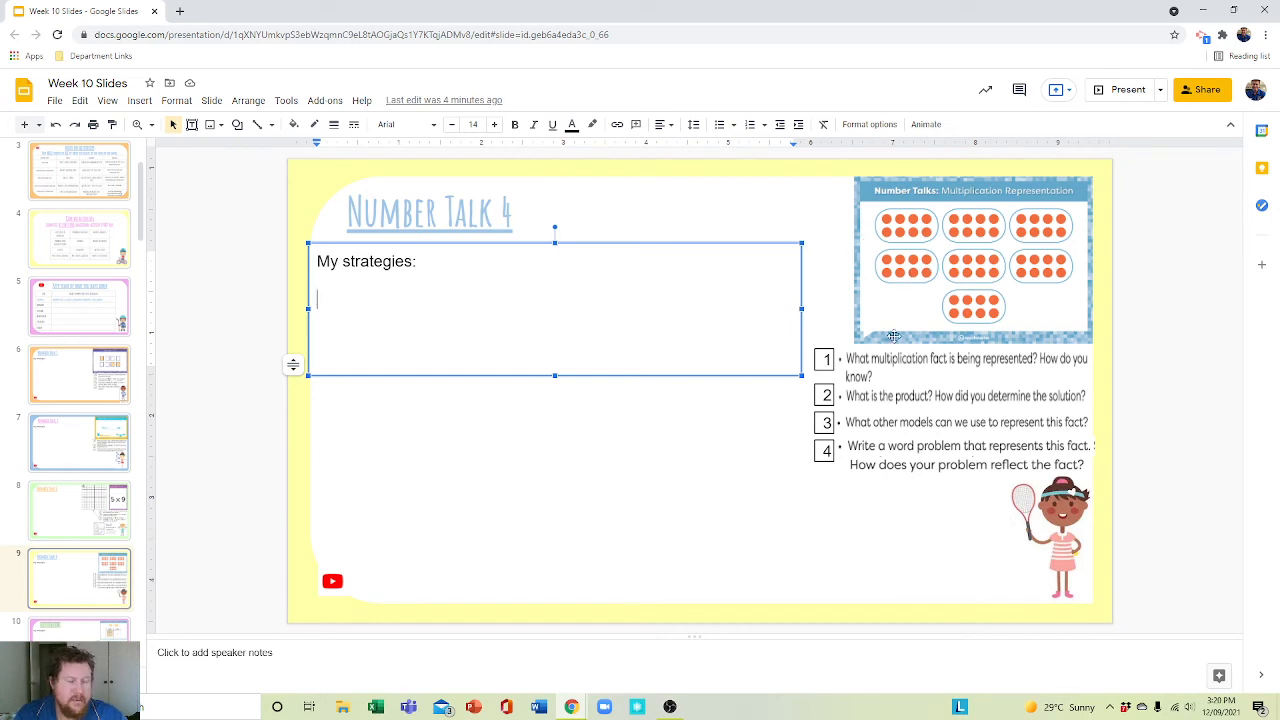
mouse_move(980, 246)
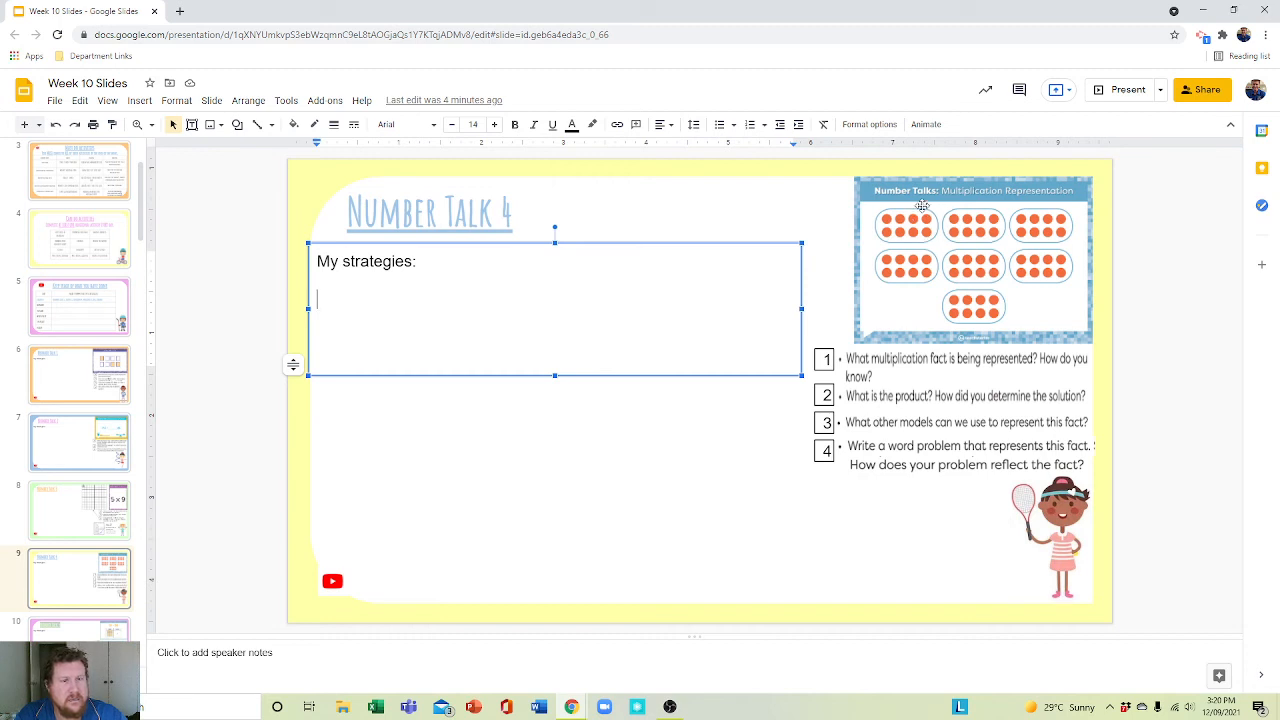
mouse_move(996, 300)
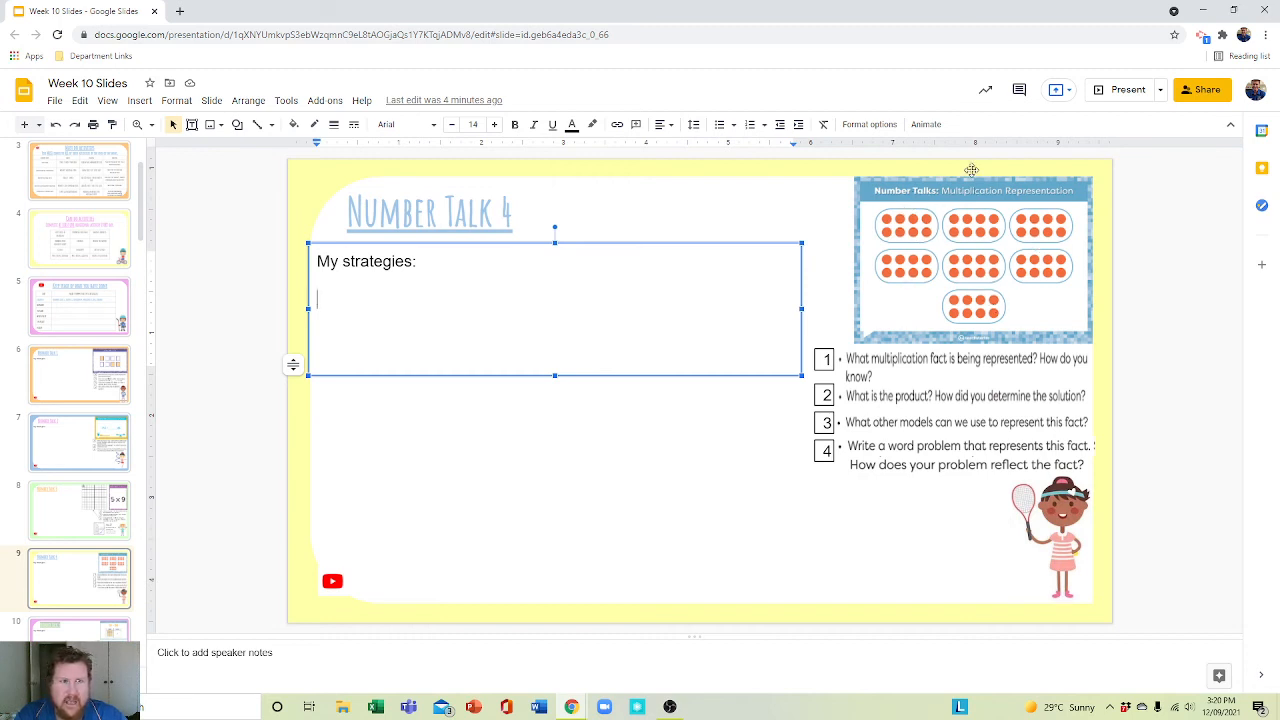
mouse_move(932, 236)
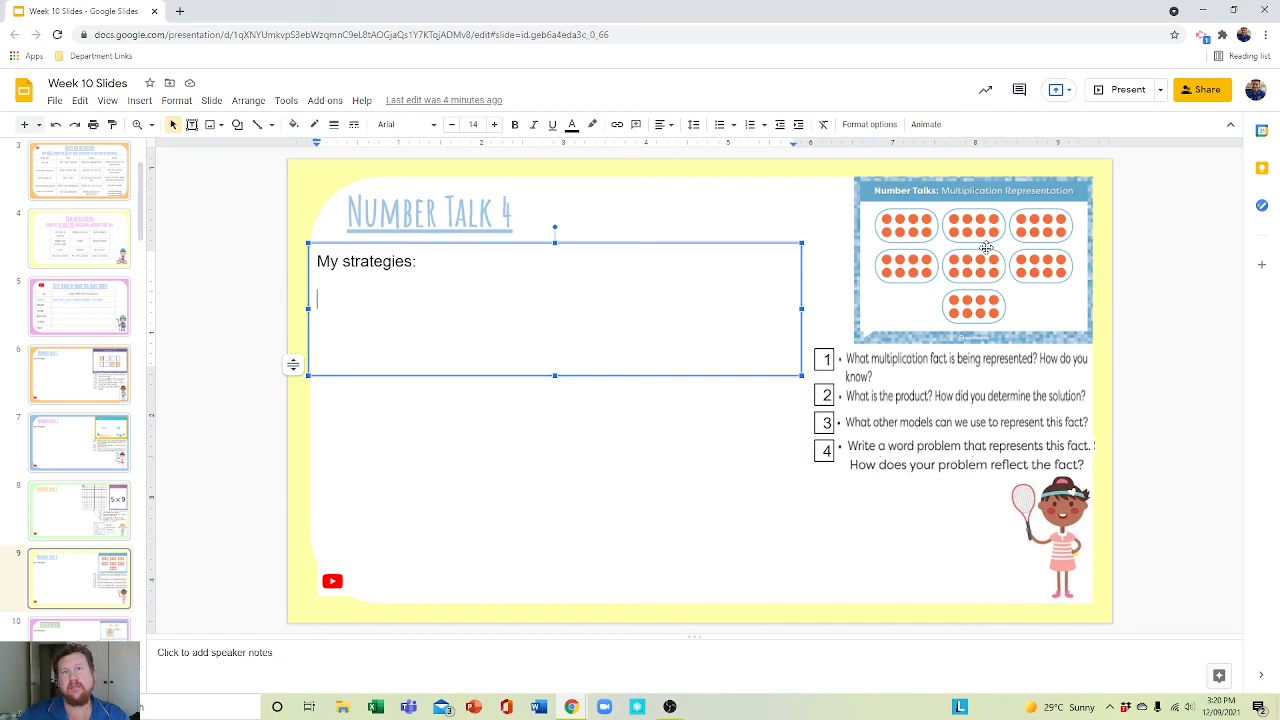
mouse_move(888, 354)
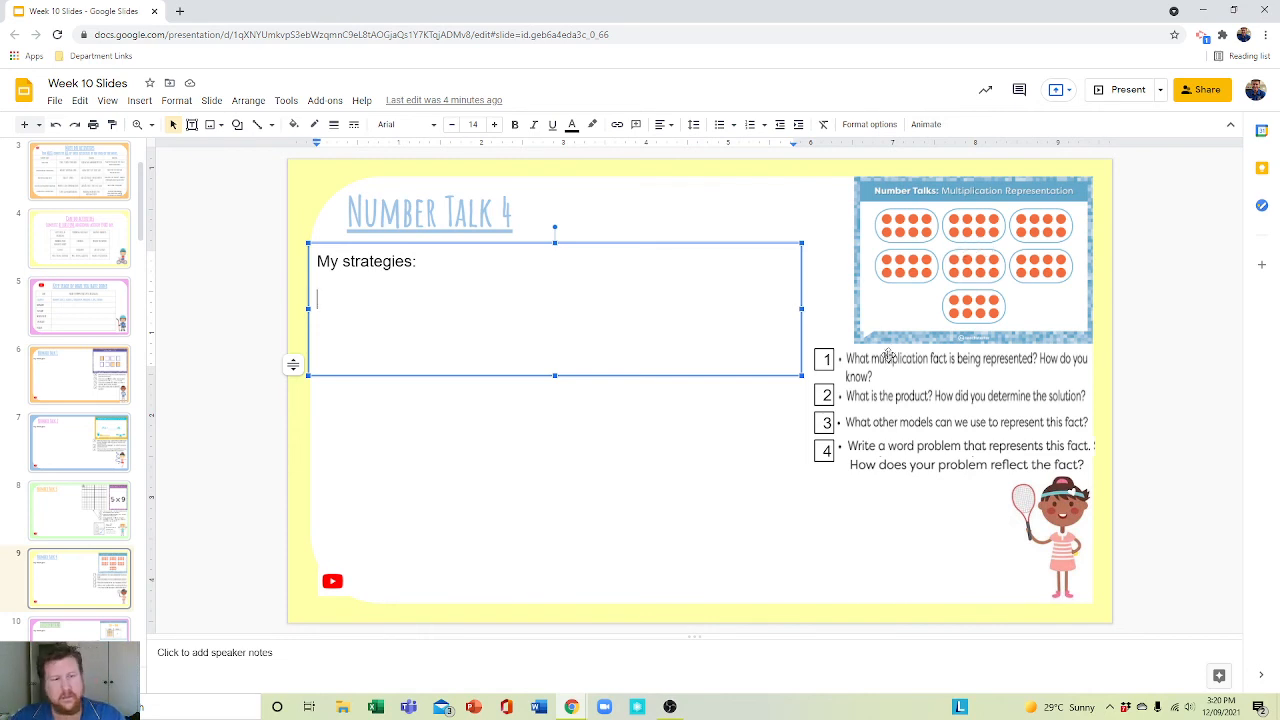